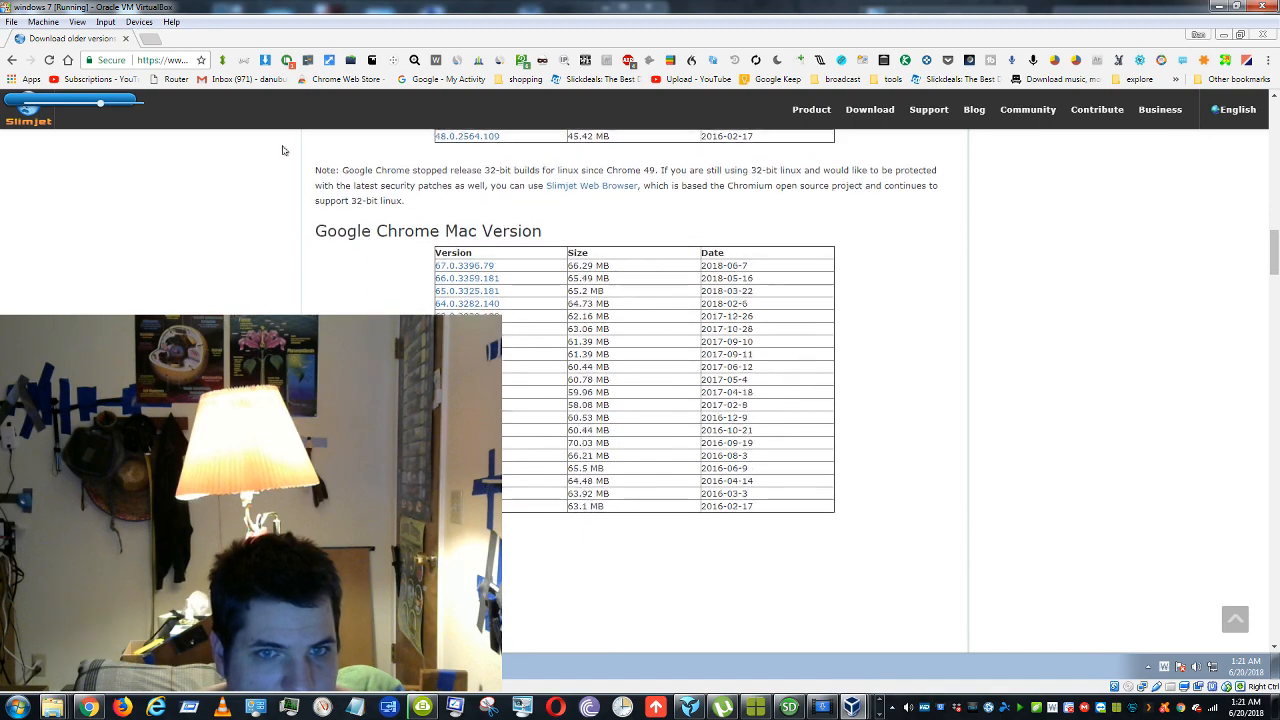
Browse down through the table of older Chrome Mac versions on Slimjet
scroll(down, 3)
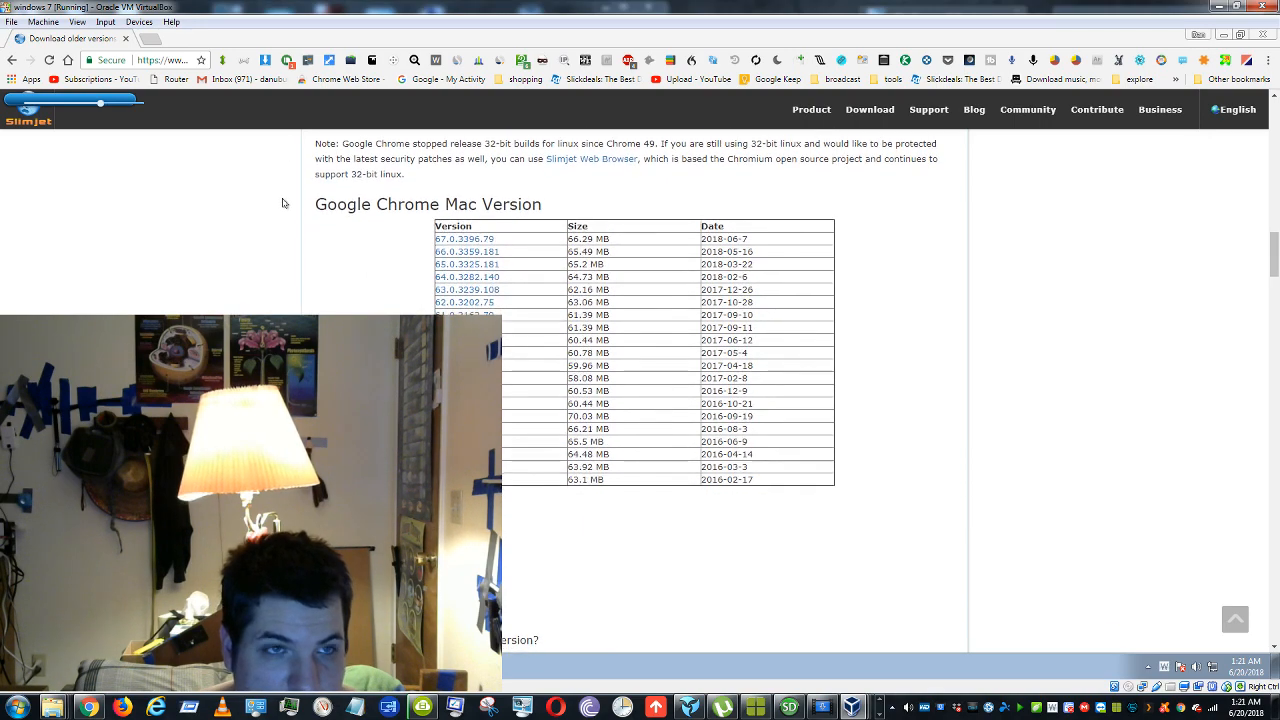
scroll(down, 3)
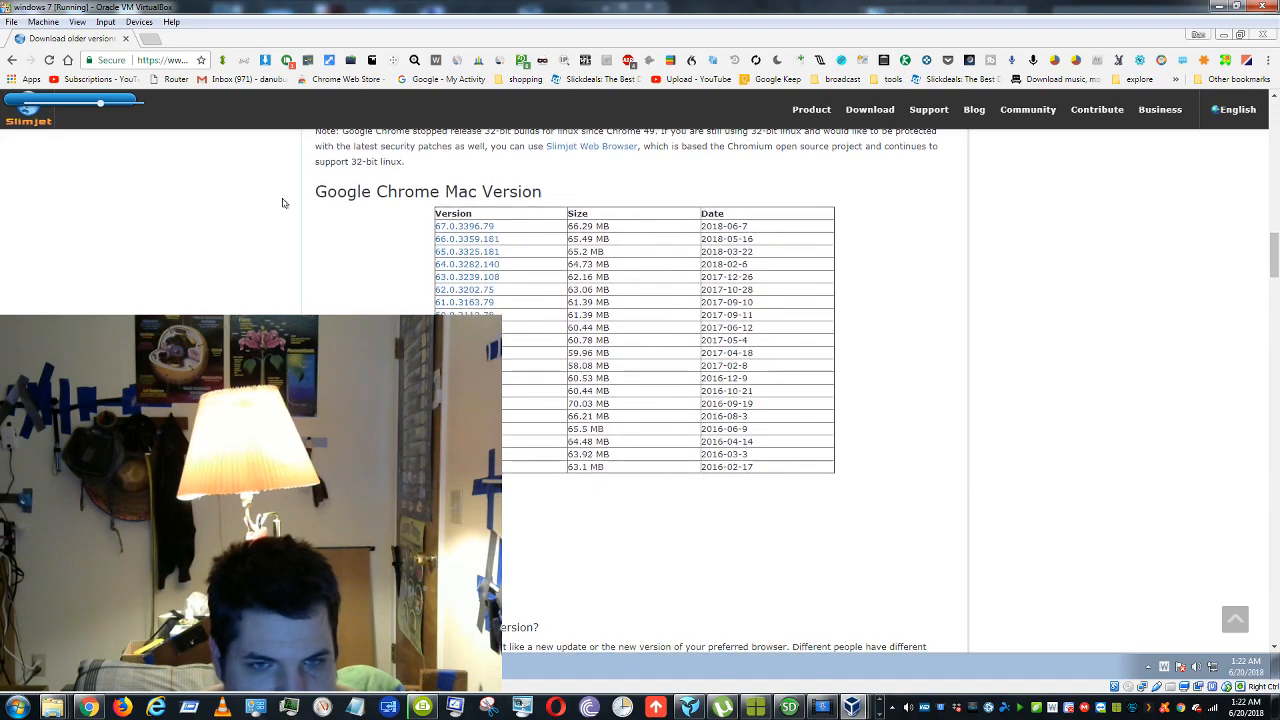
scroll(down, 3)
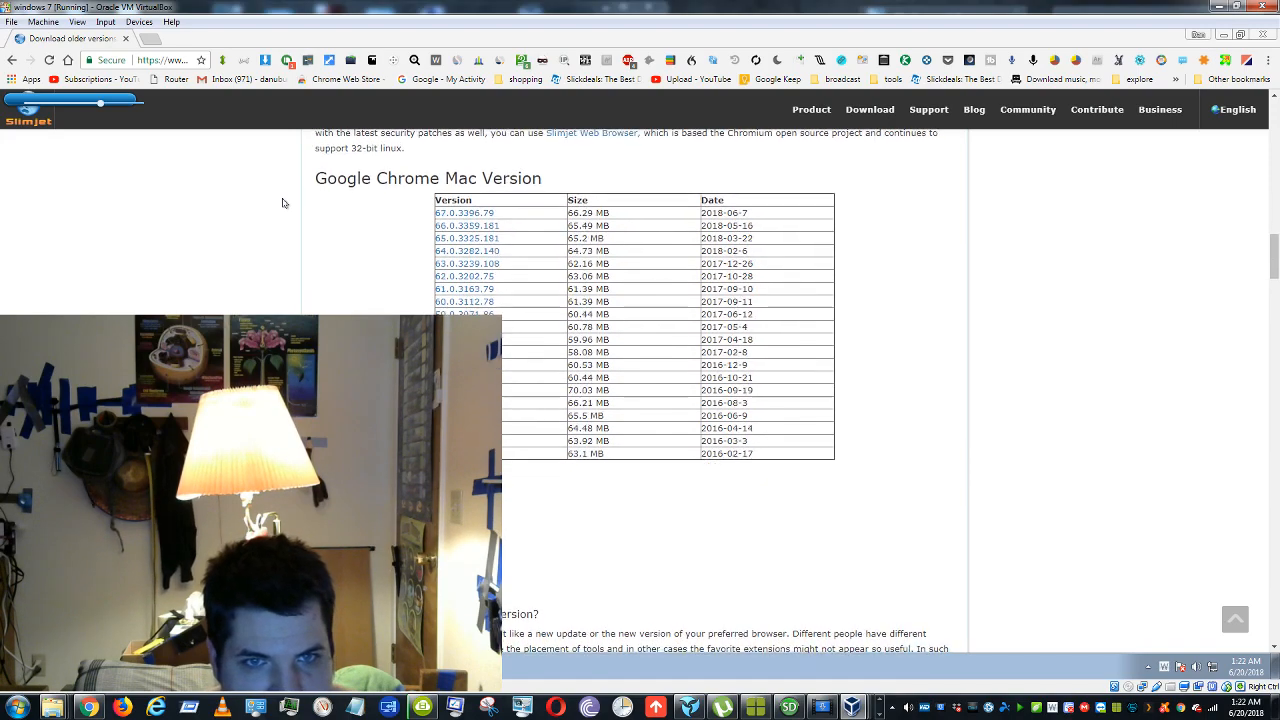
scroll(down, 3)
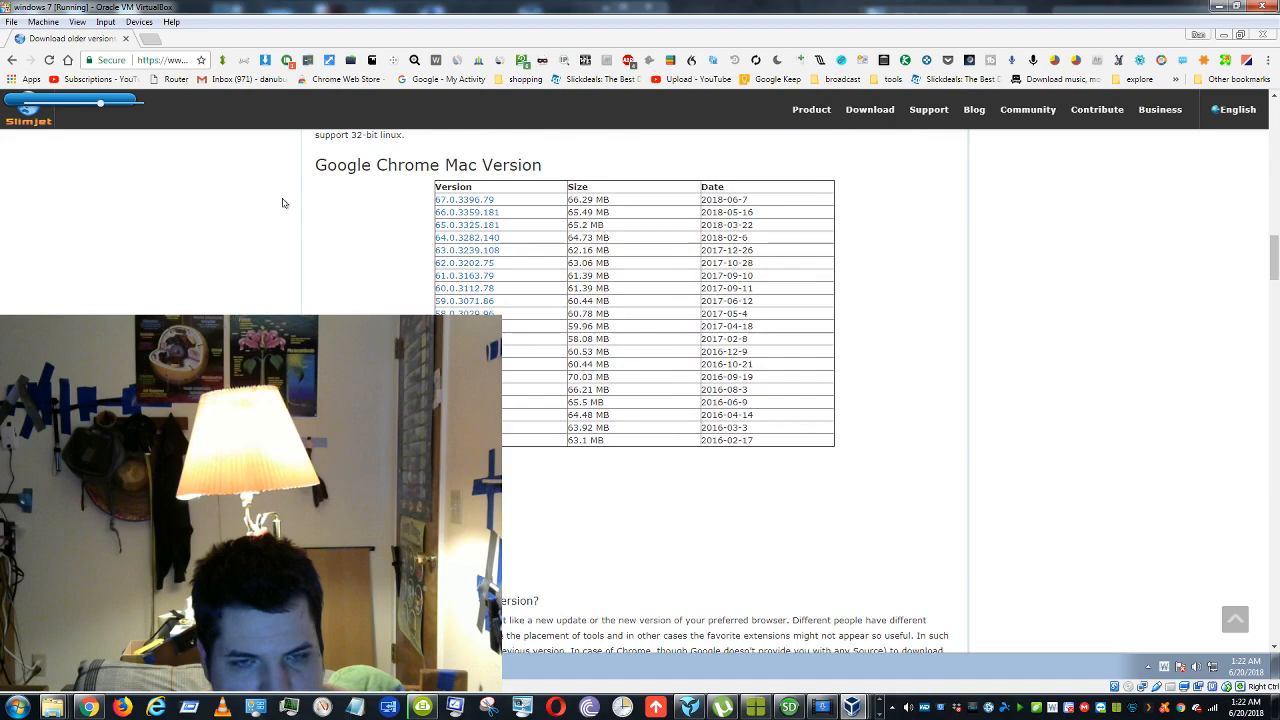
scroll(down, 3)
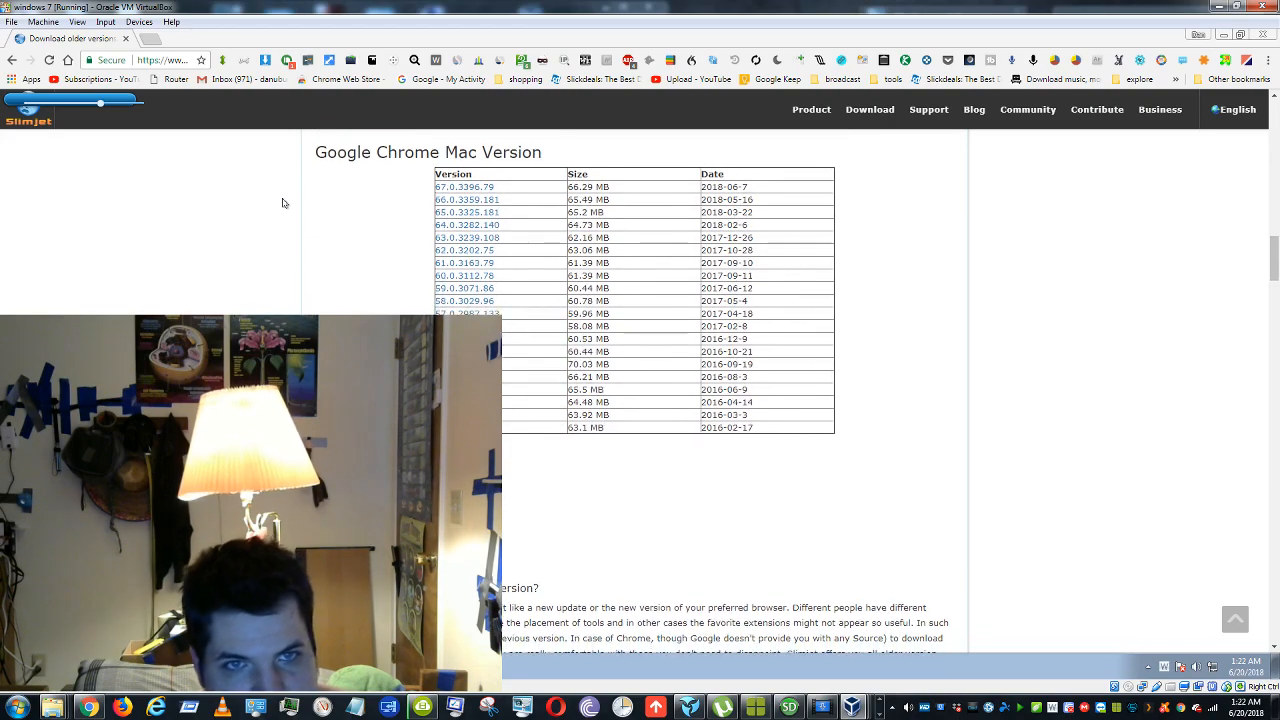
scroll(down, 3)
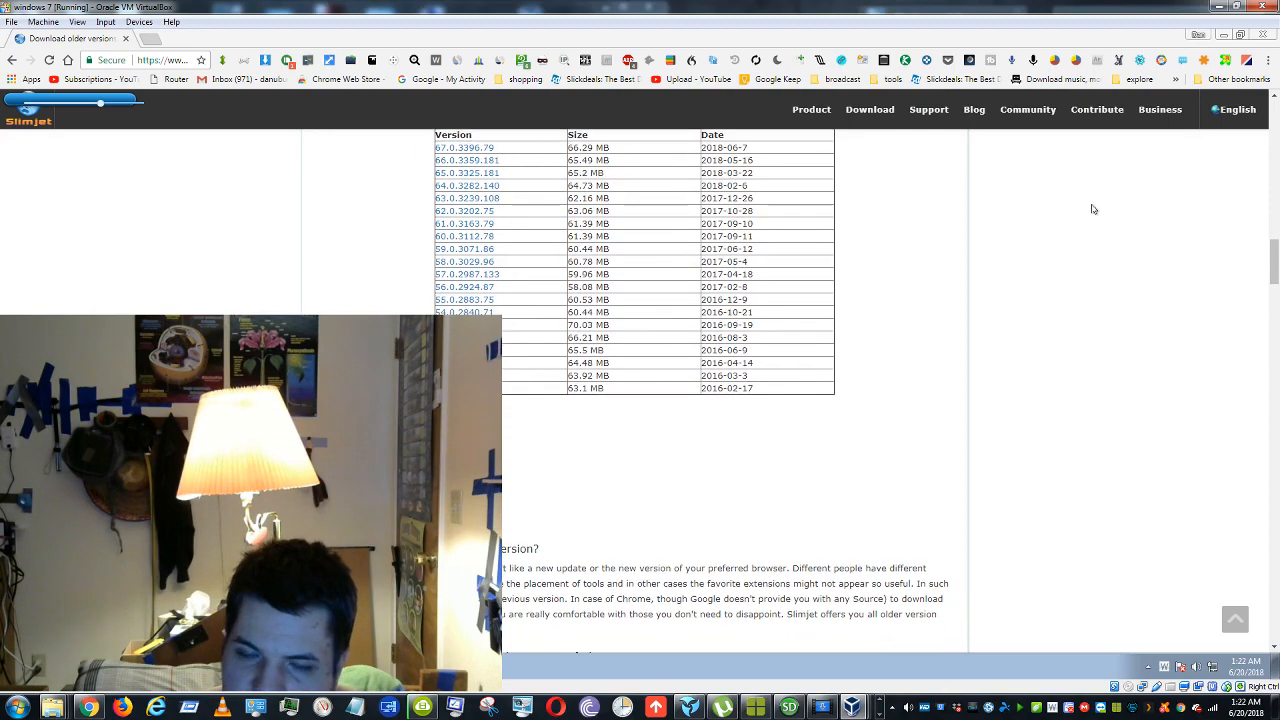
scroll(down, 3)
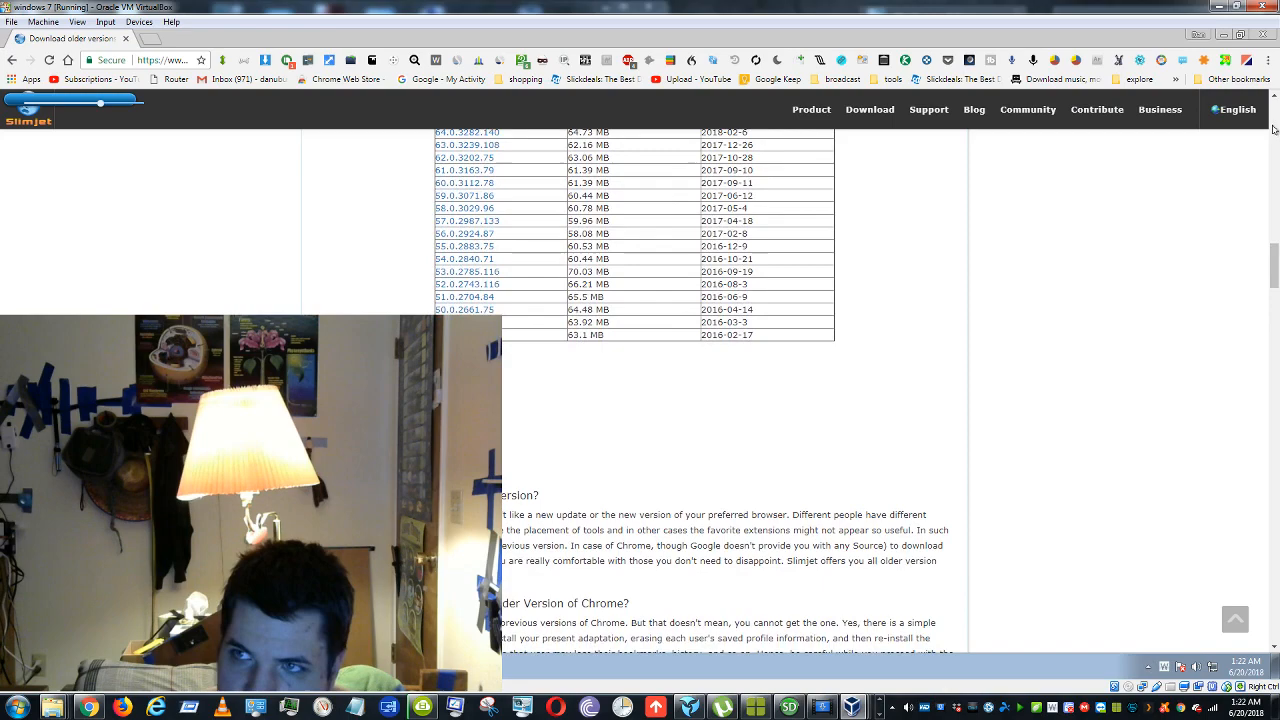
scroll(down, 3)
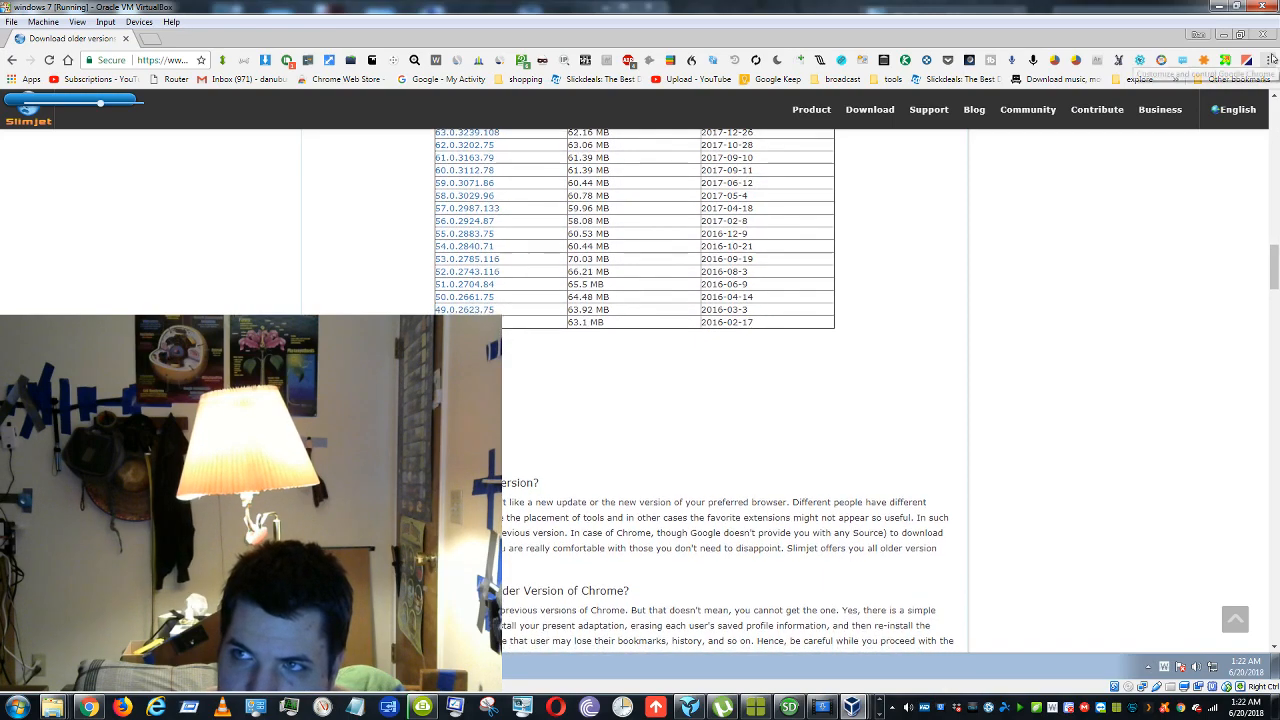
Reach the browser's Settings page from the three-dot menu
click(1263, 57)
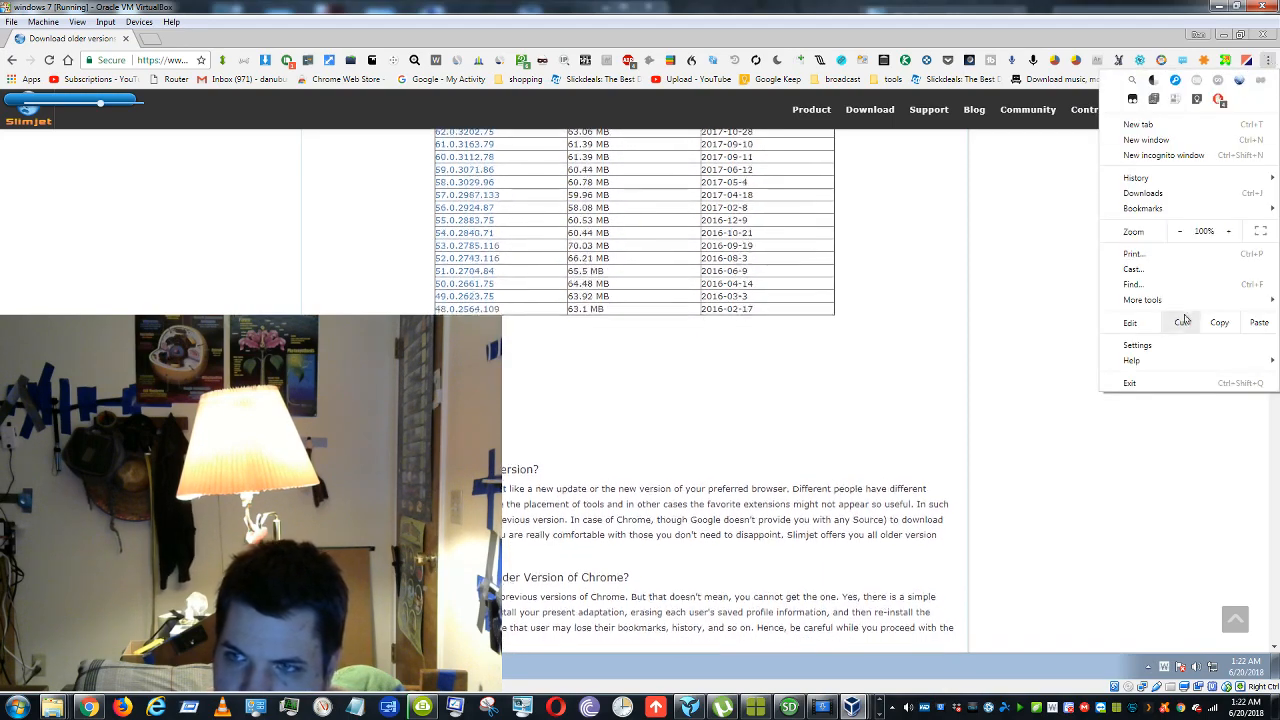
click(1137, 345)
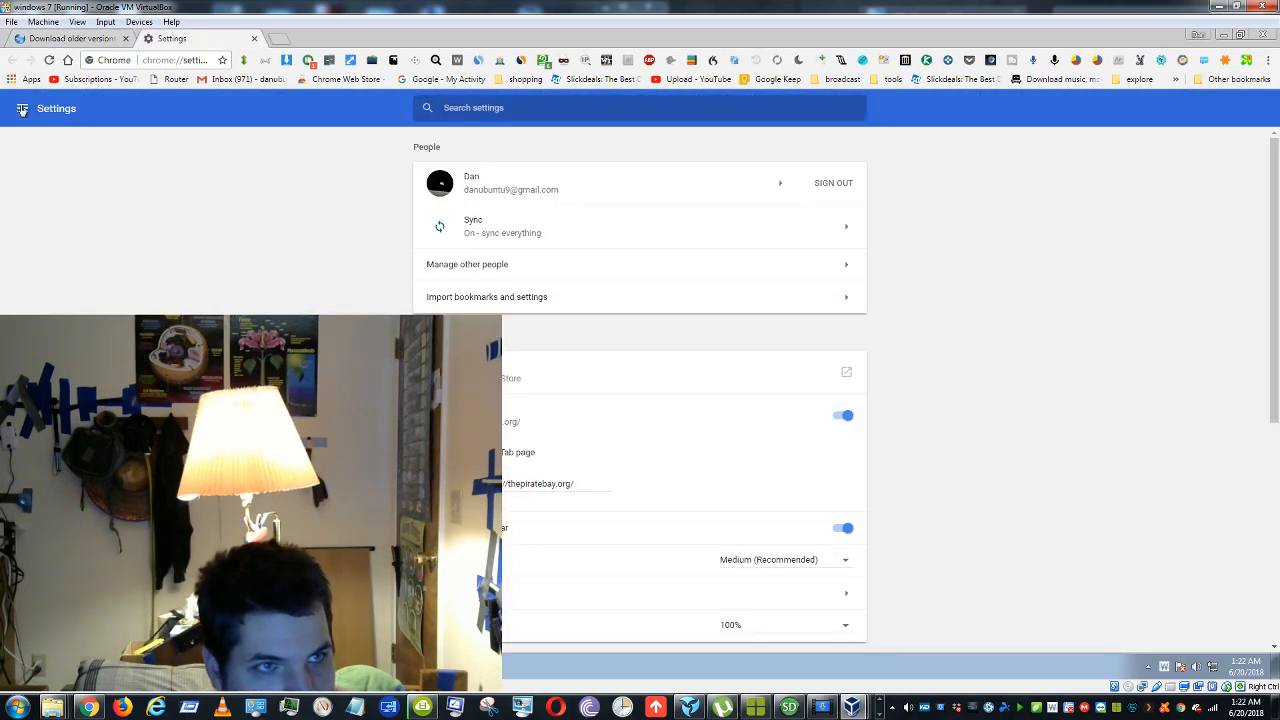
Show About Chrome with installed version 64.0.3282.140
click(22, 108)
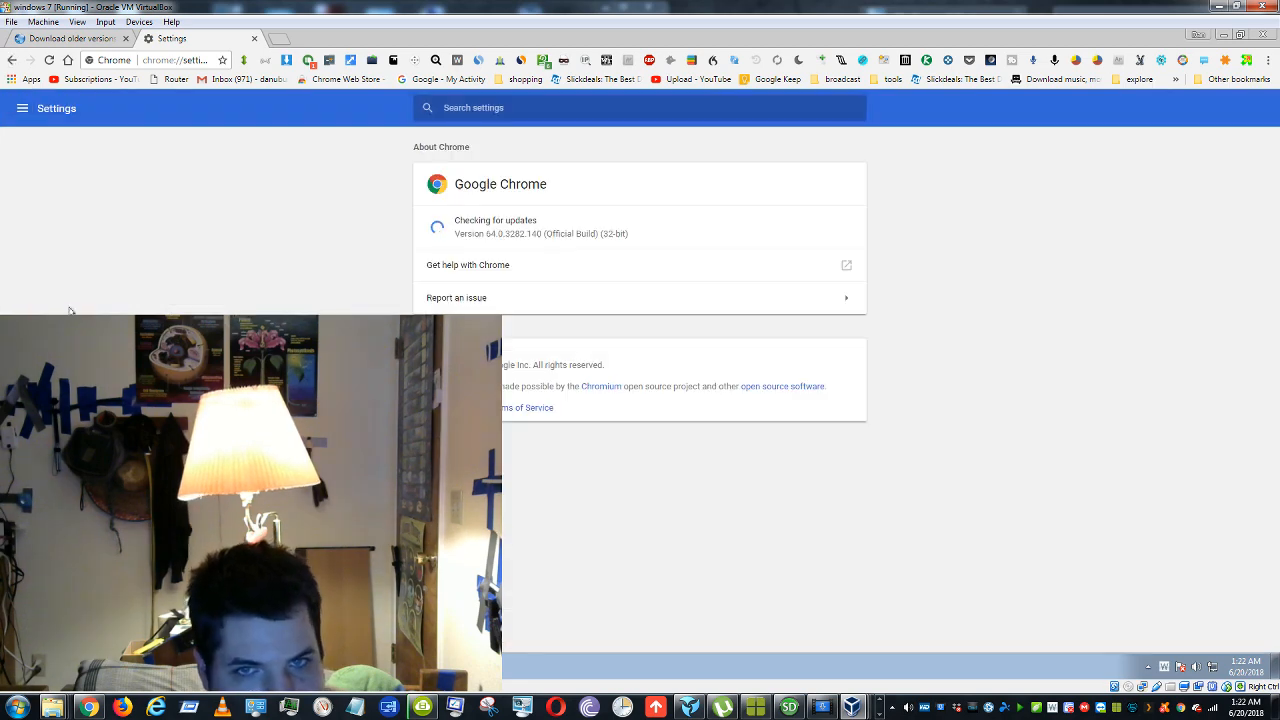
mouse_move(507, 238)
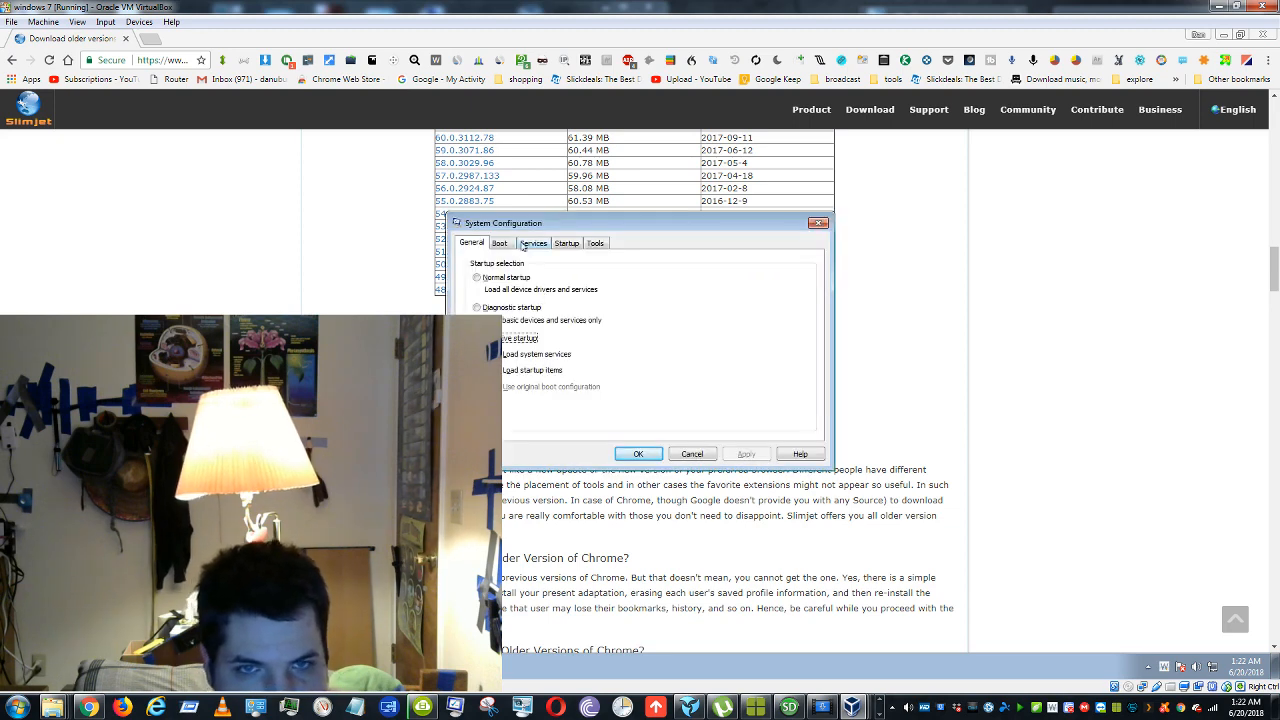
Verify in the Services list that gupdate and gupdatem are unticked, then close msconfig
click(533, 242)
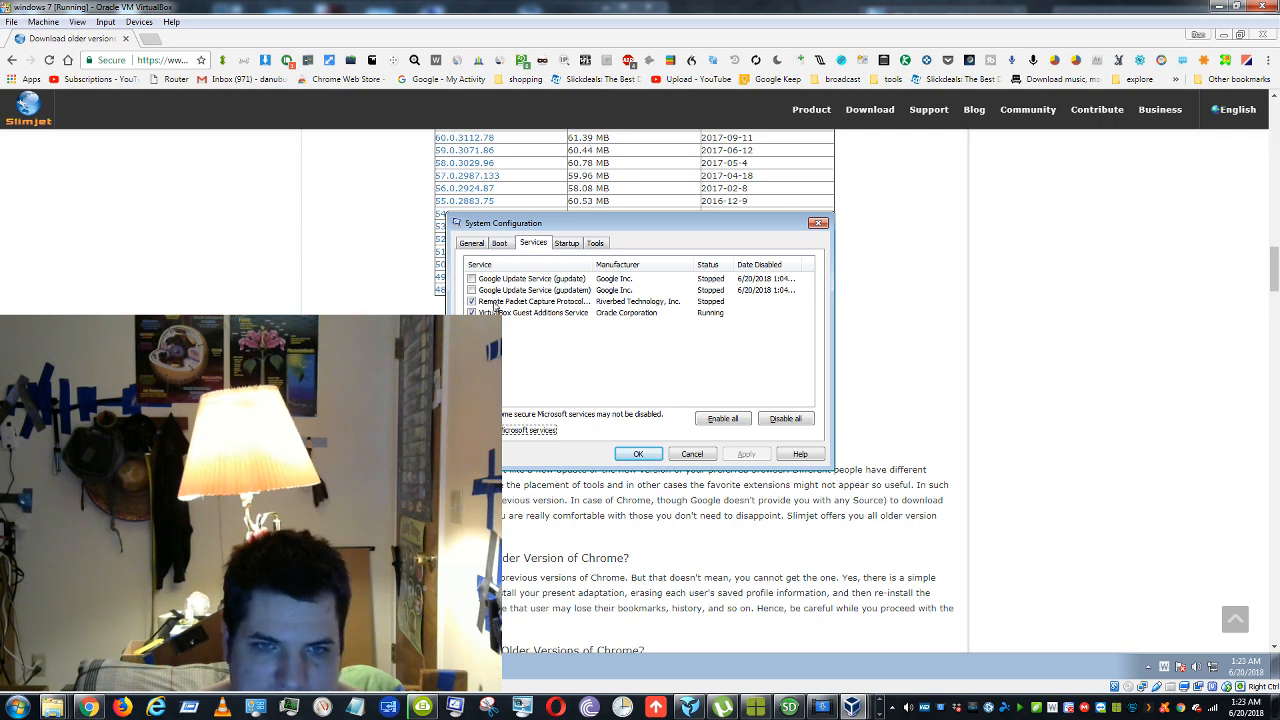
click(638, 453)
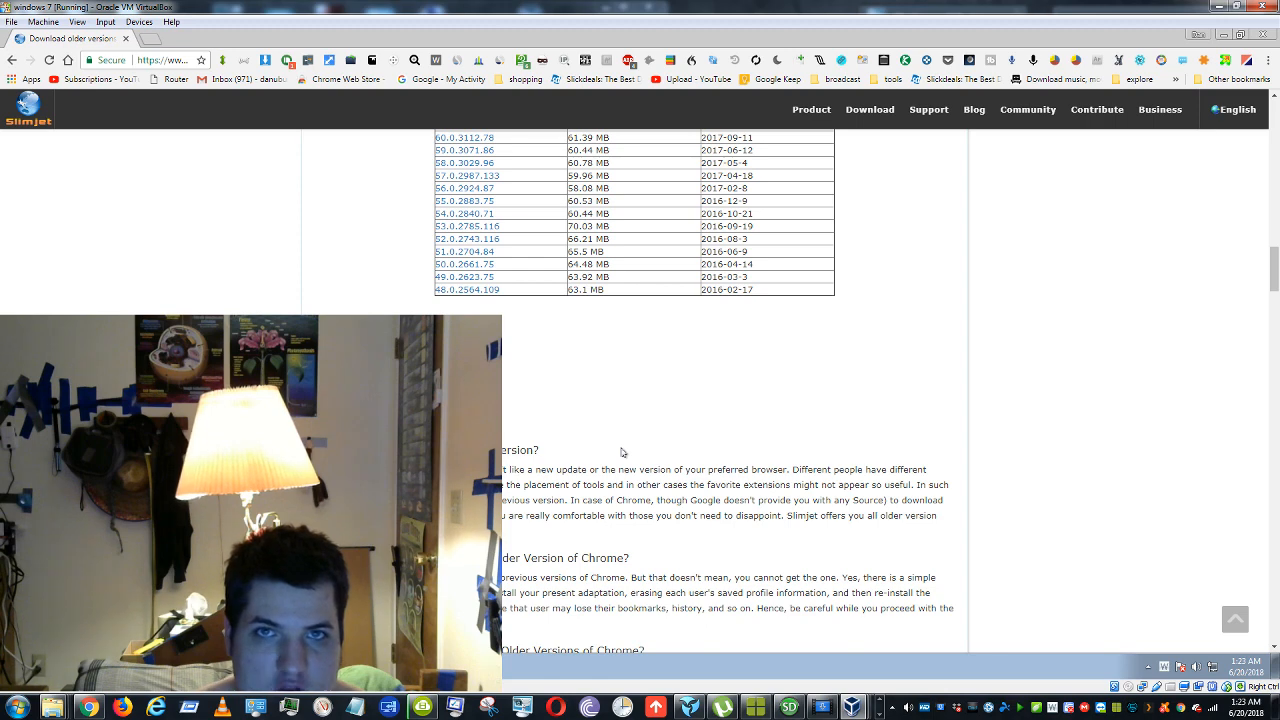
mouse_move(938, 294)
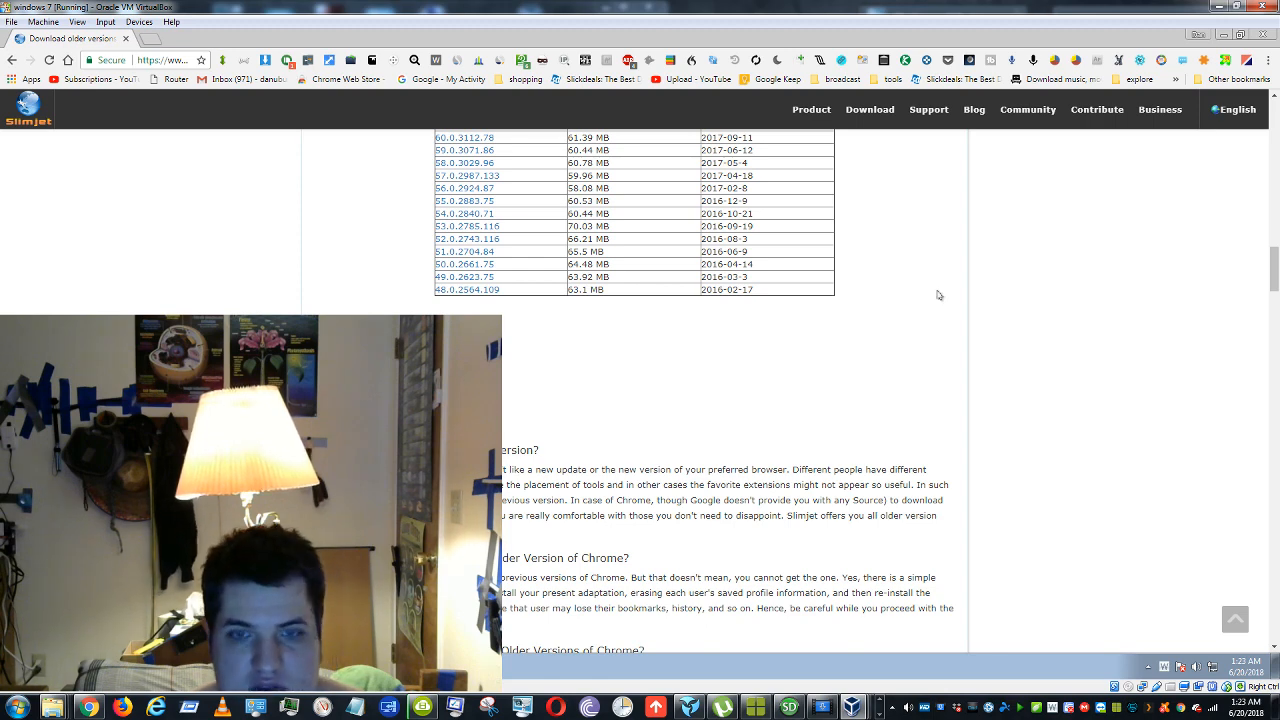